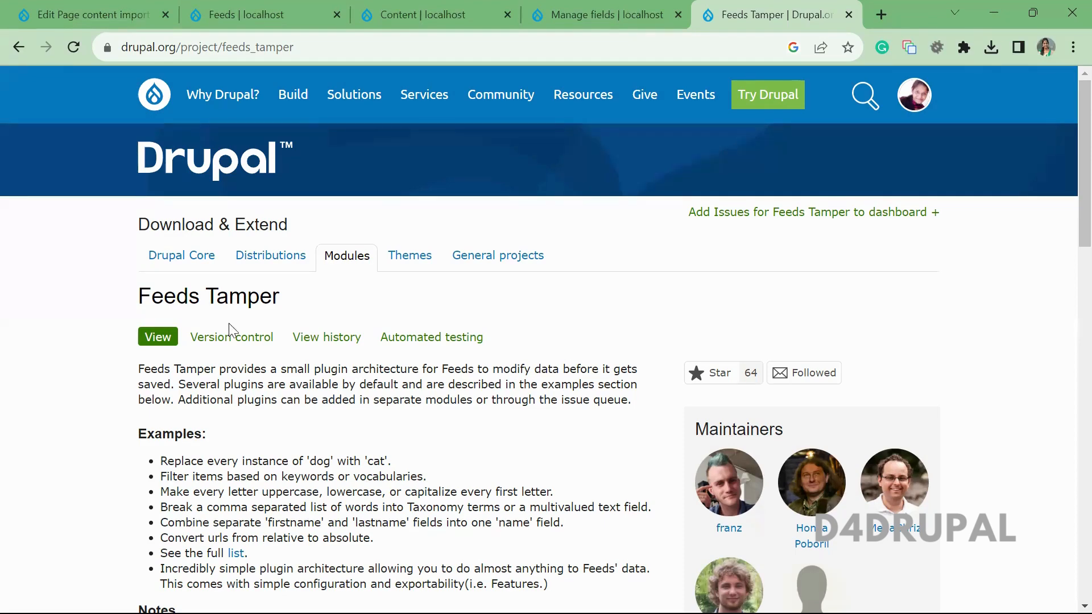
# View the Page content import feed type's title, body and tags source-to-field mappings.
pyautogui.click(265, 13)
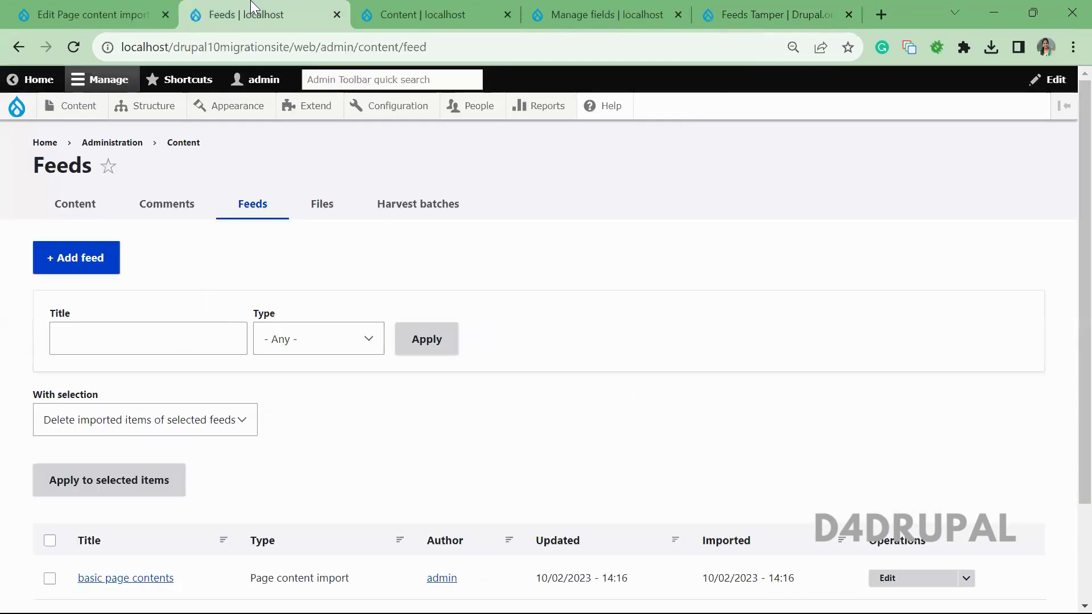
pyautogui.click(83, 15)
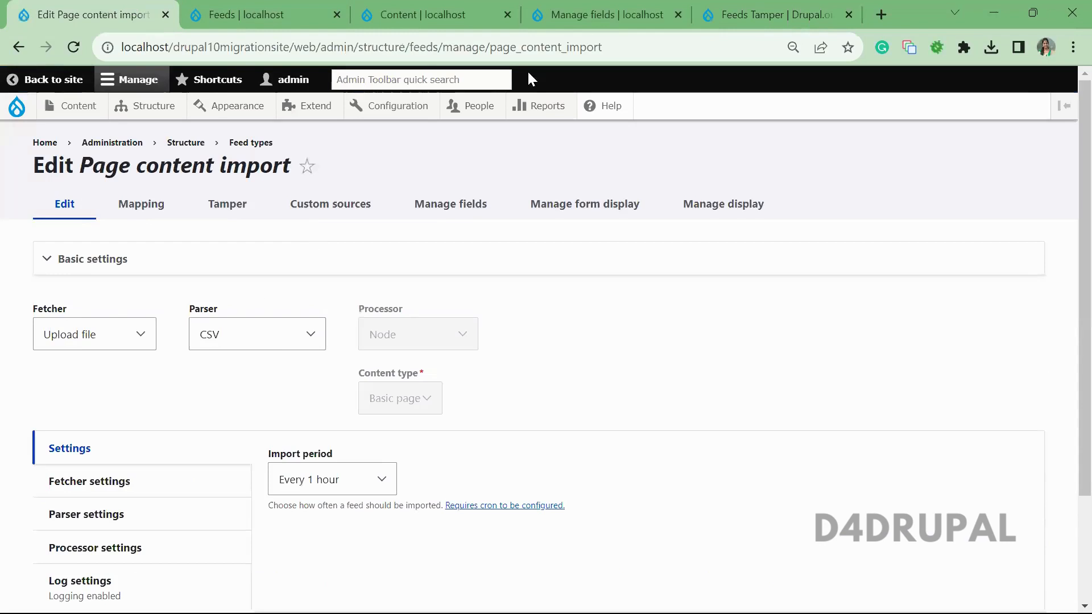
pyautogui.click(141, 204)
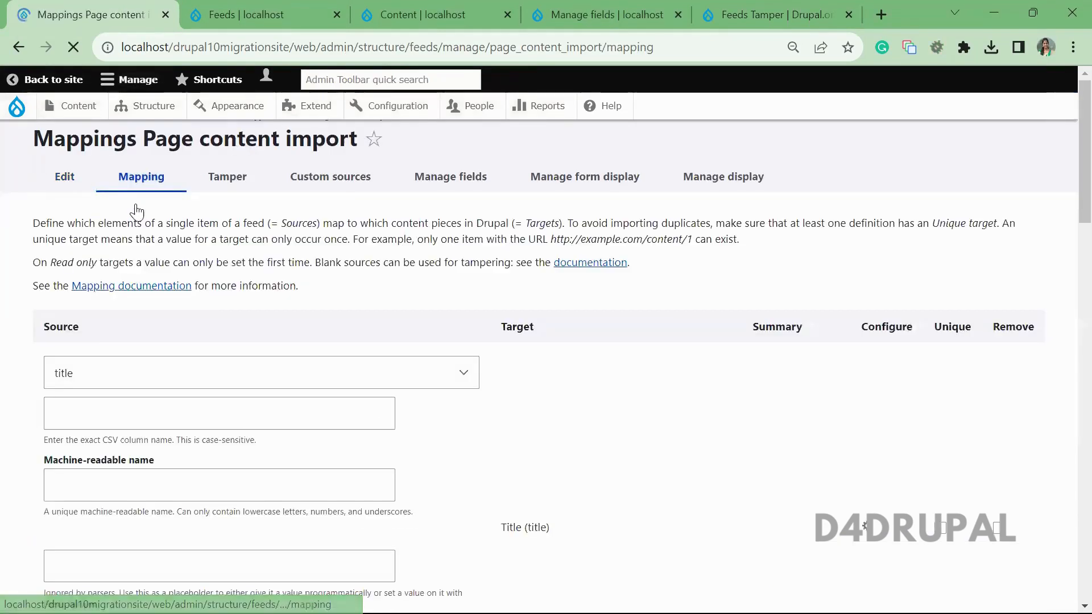
pyautogui.scroll(-3)
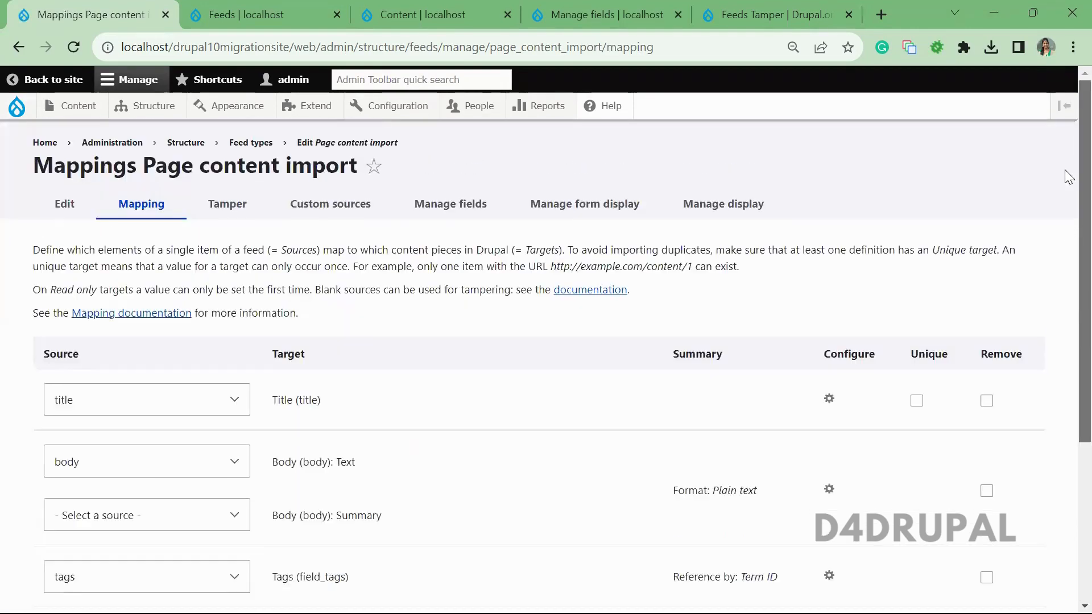
pyautogui.click(227, 204)
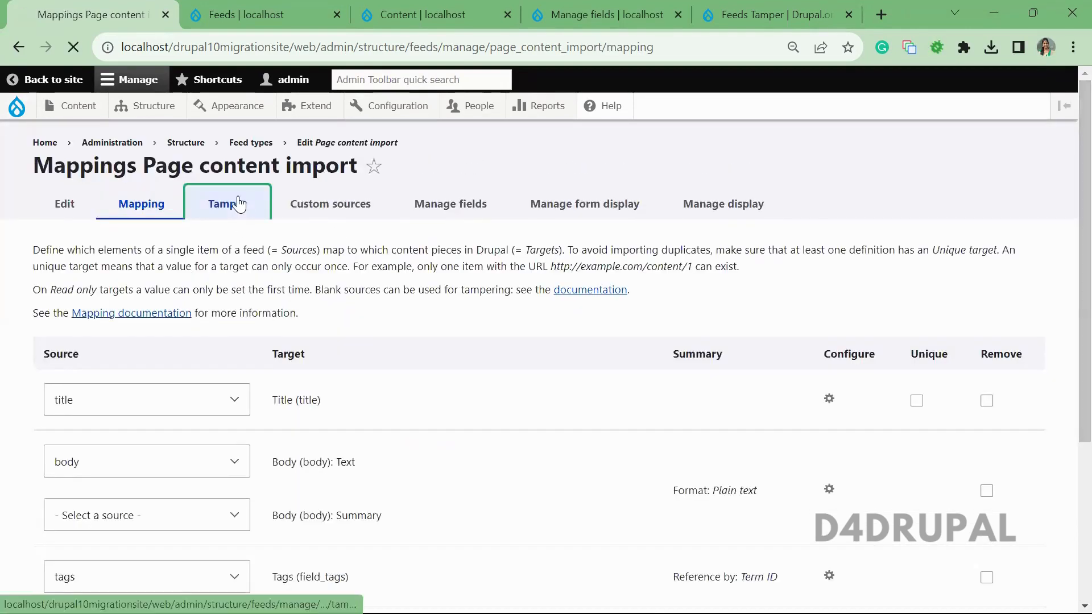
# On the Tamper tab, start adding a plugin to the tags -> Tags: target_id mapping.
pyautogui.click(226, 203)
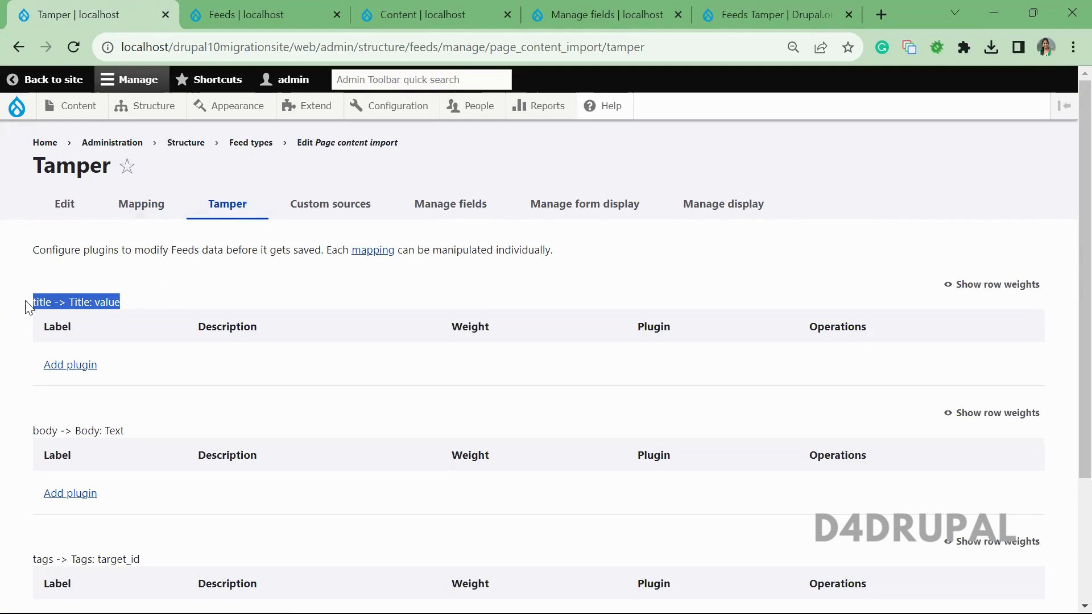
pyautogui.scroll(-3)
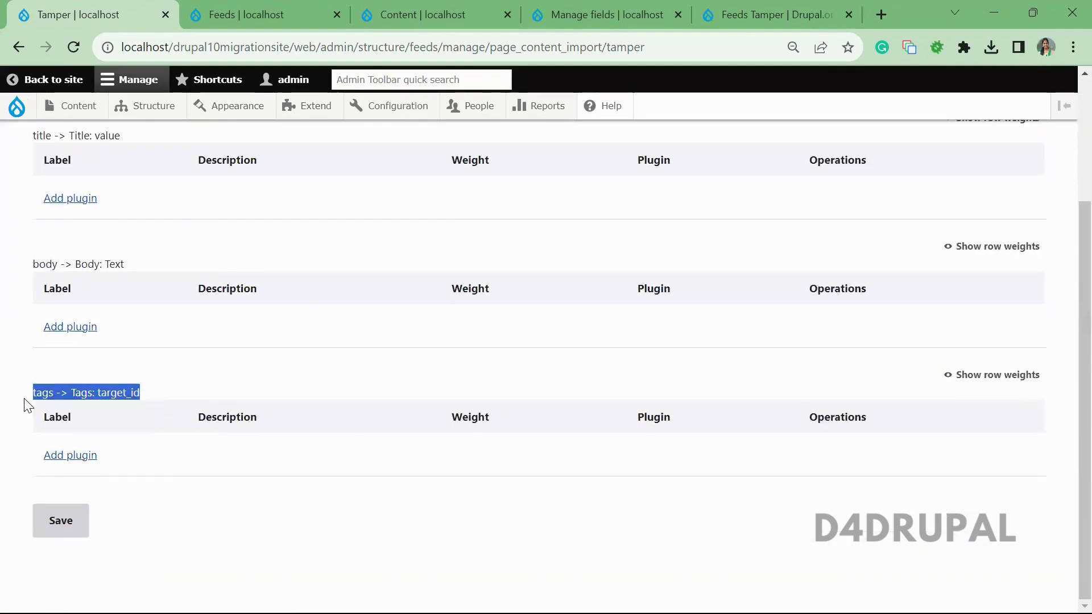
pyautogui.click(69, 455)
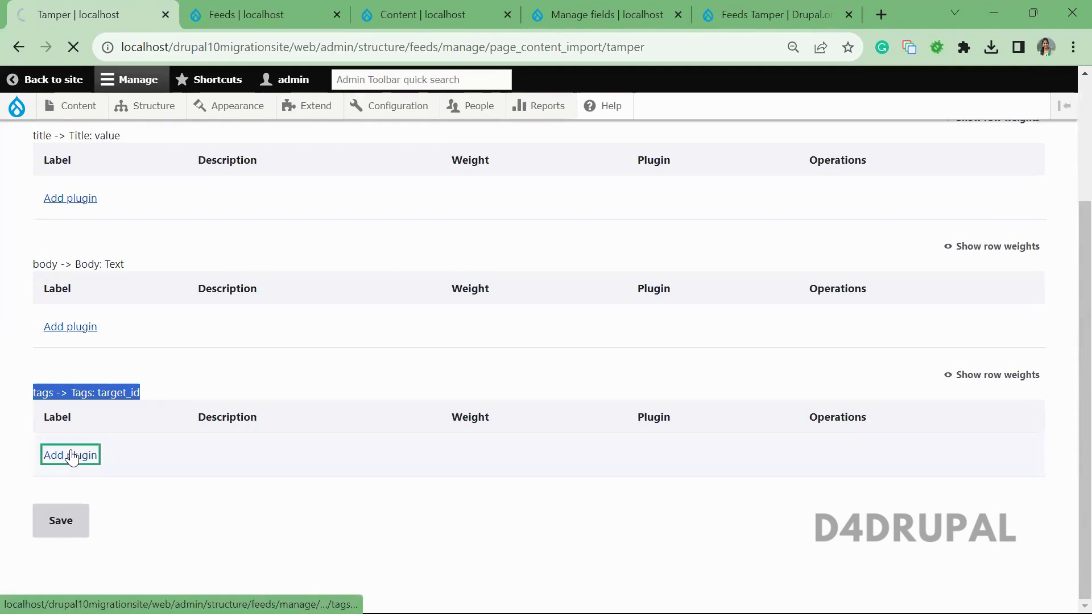
pyautogui.click(69, 455)
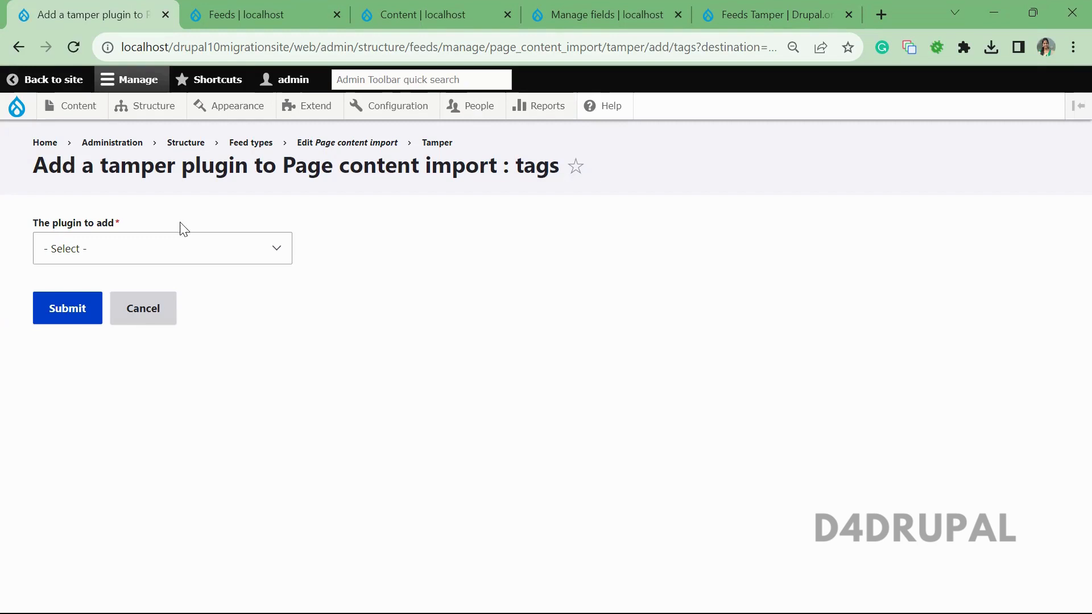
# Add the Explode plugin to the tags mapping with a comma string separator.
pyautogui.click(162, 248)
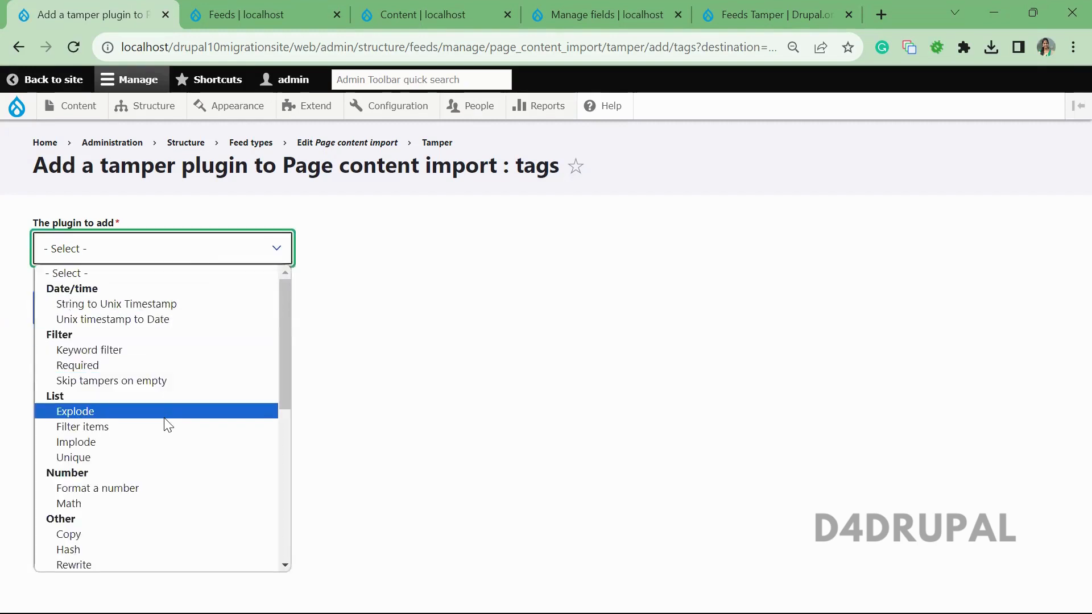
pyautogui.click(75, 411)
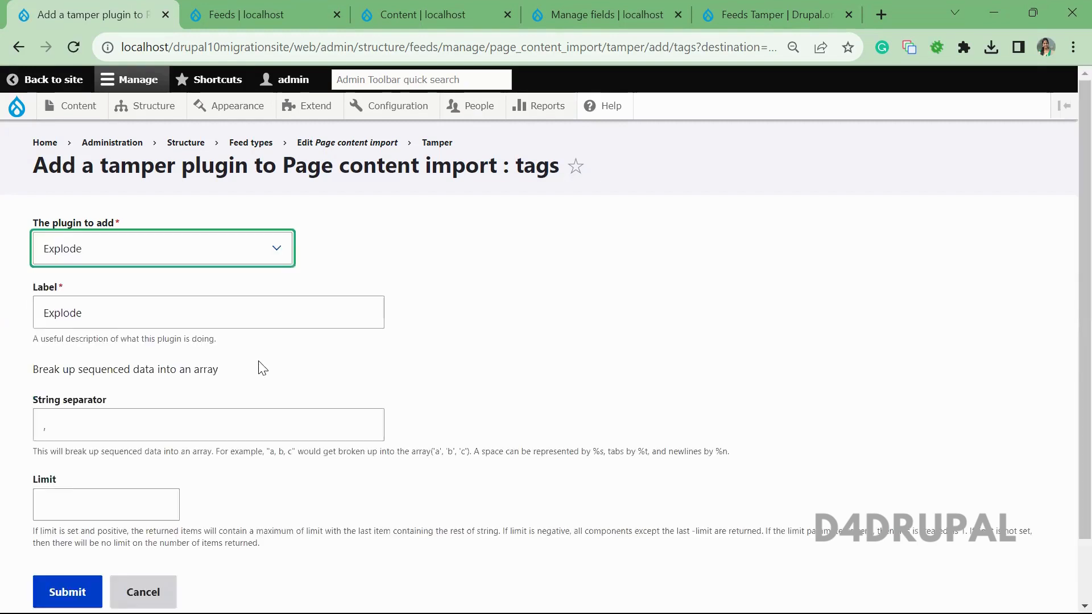
pyautogui.click(208, 424)
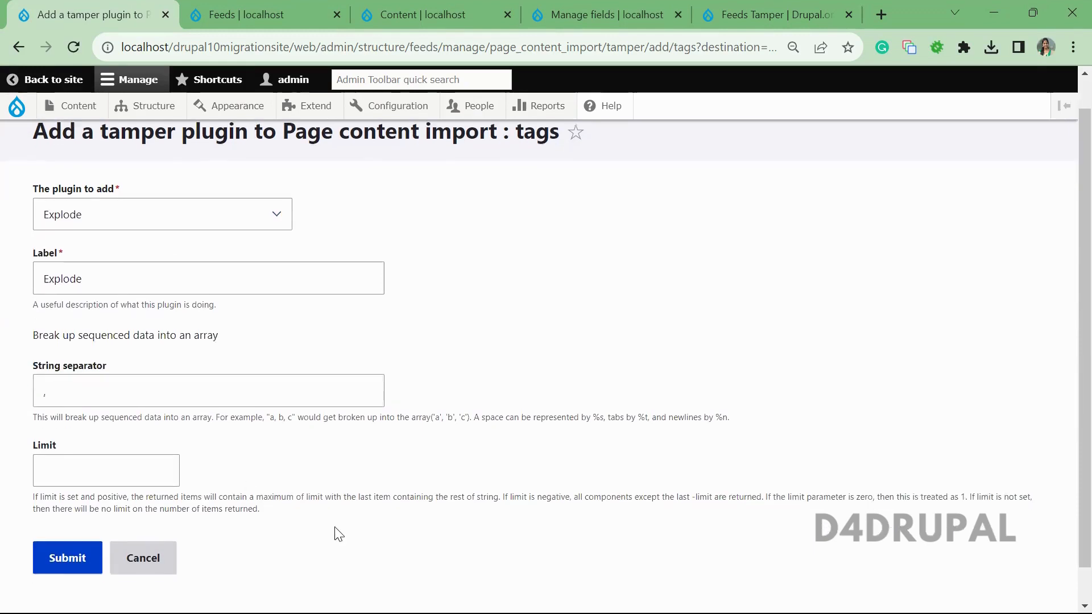
pyautogui.click(68, 521)
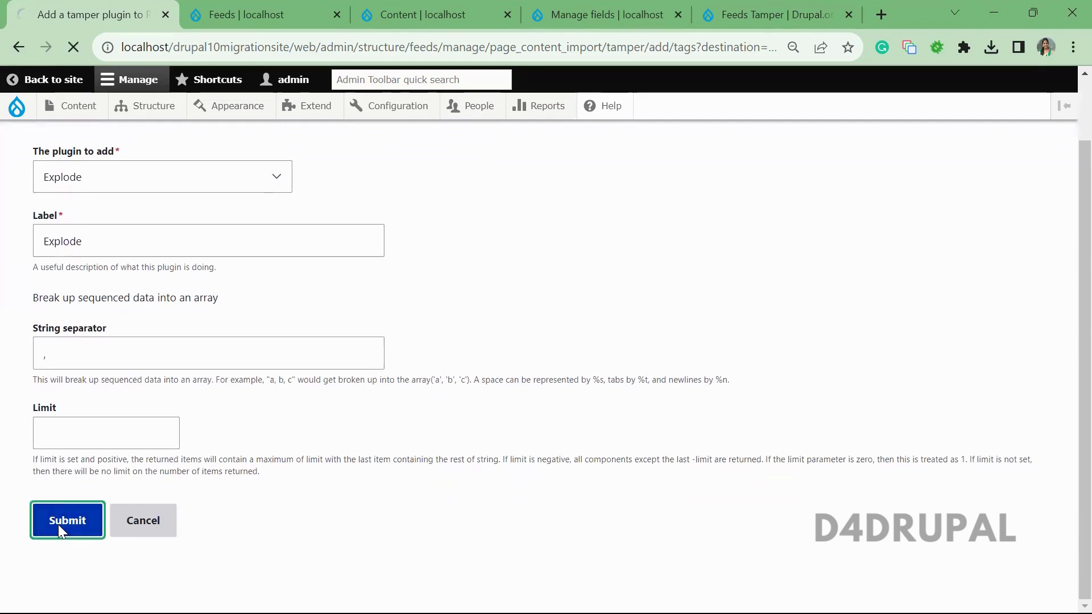
pyautogui.click(67, 521)
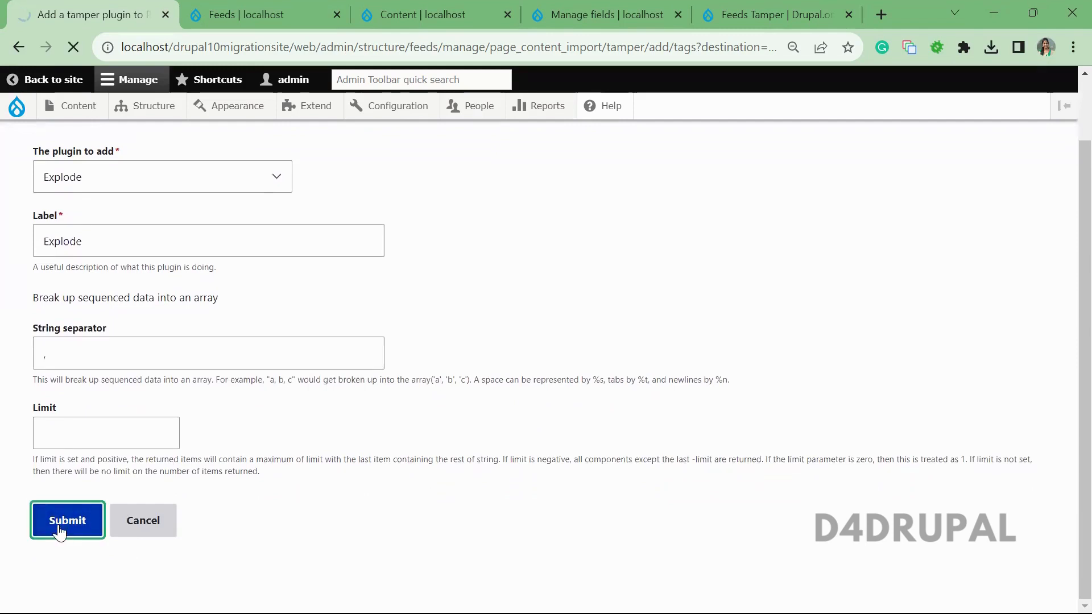
pyautogui.click(67, 520)
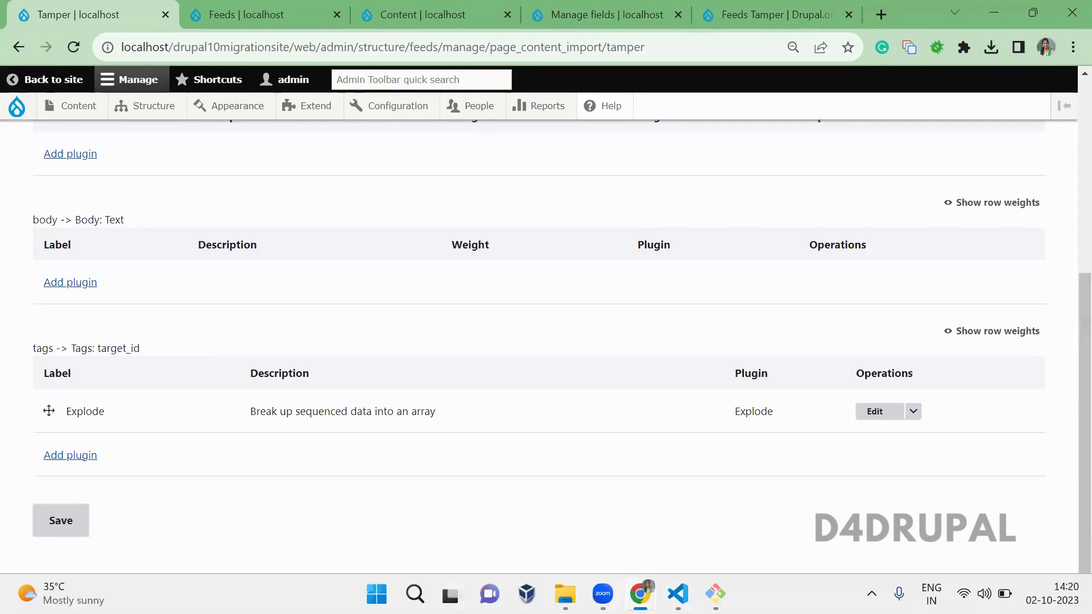
# Add tag IDs so C2 and C4 read '317, 313' and '269, 317', then download as CSV.
pyautogui.click(264, 15)
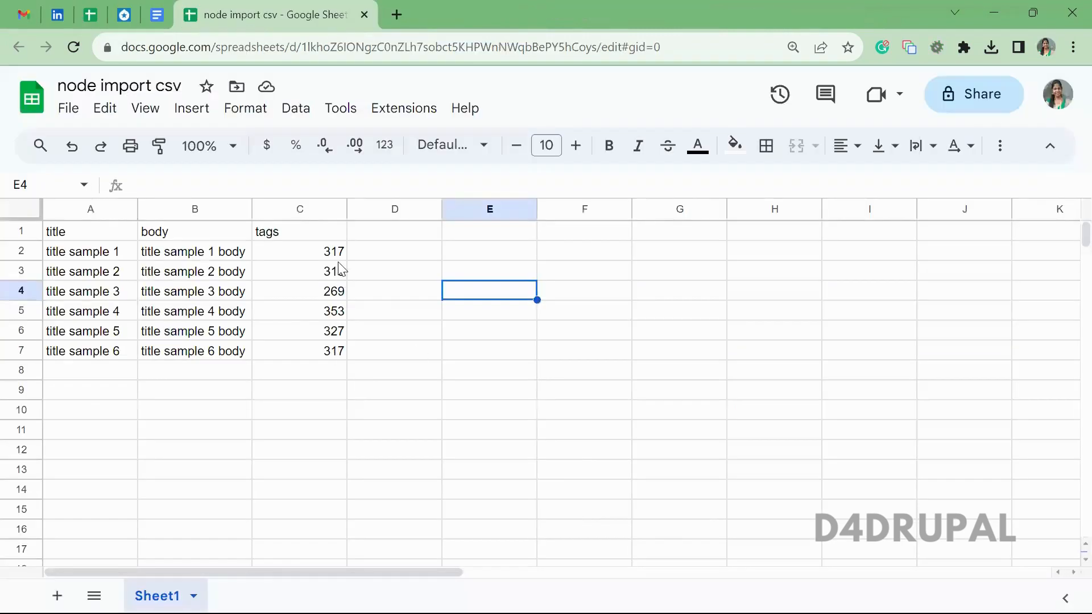
pyautogui.click(299, 250)
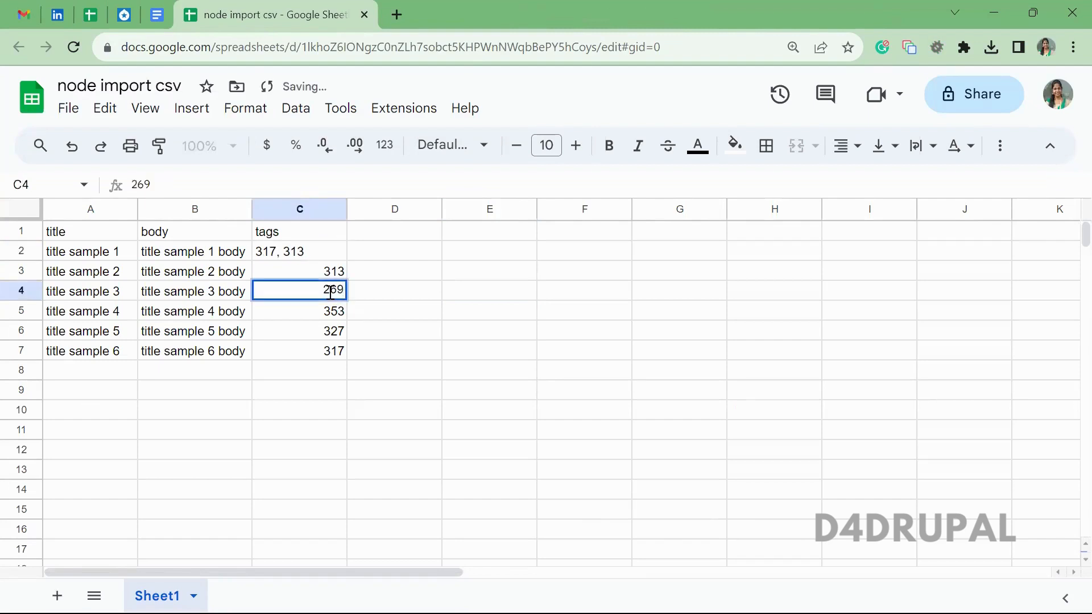
pyautogui.write(', 317')
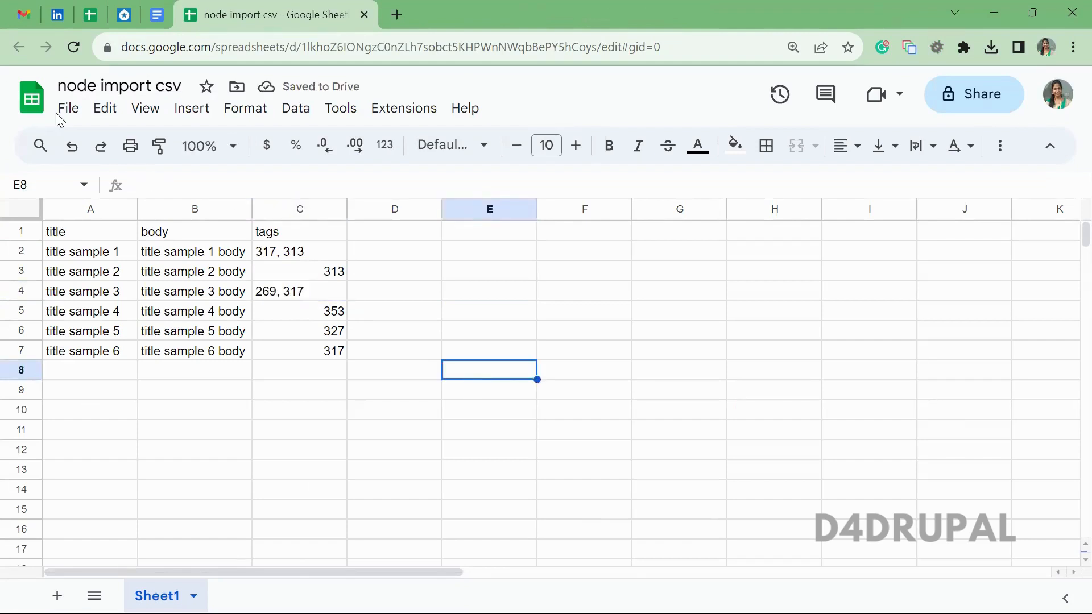
pyautogui.click(68, 108)
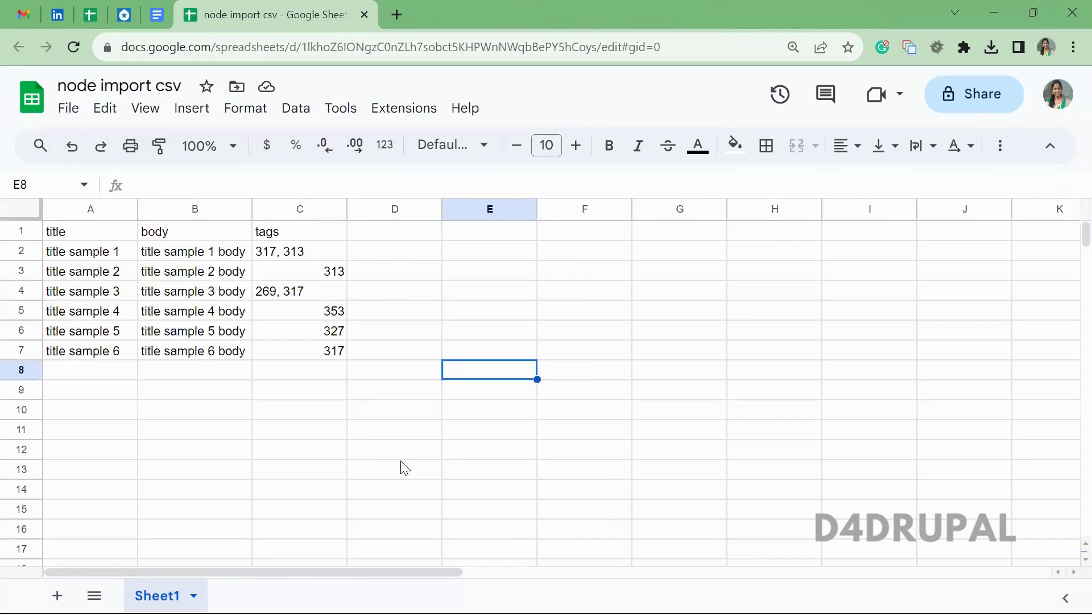
pyautogui.click(989, 48)
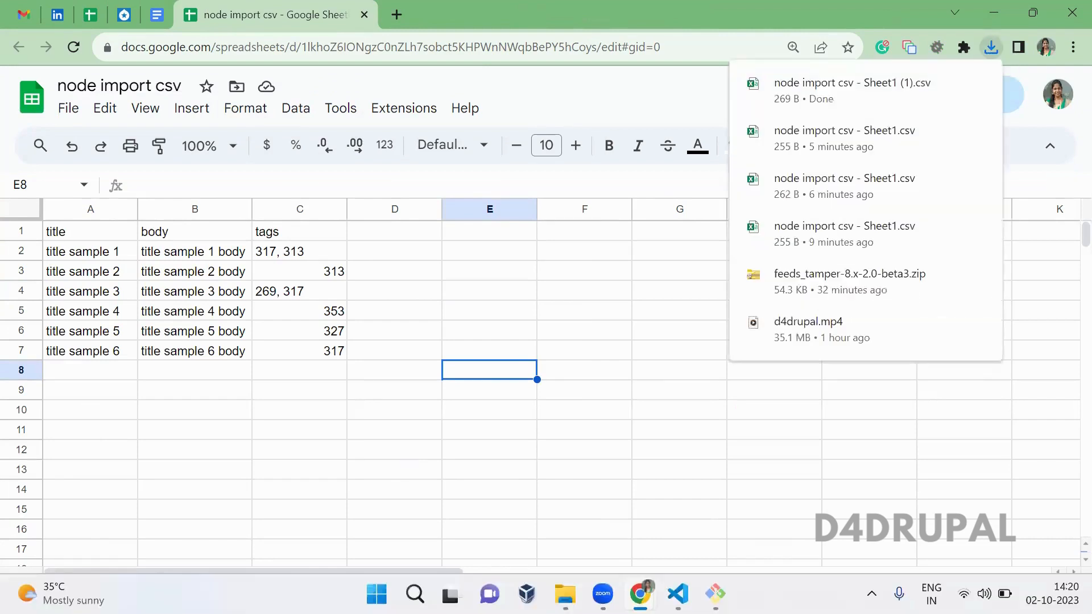
# Start a new Page content import feed titled 'baisc page with n number of tags'.
pyautogui.click(251, 15)
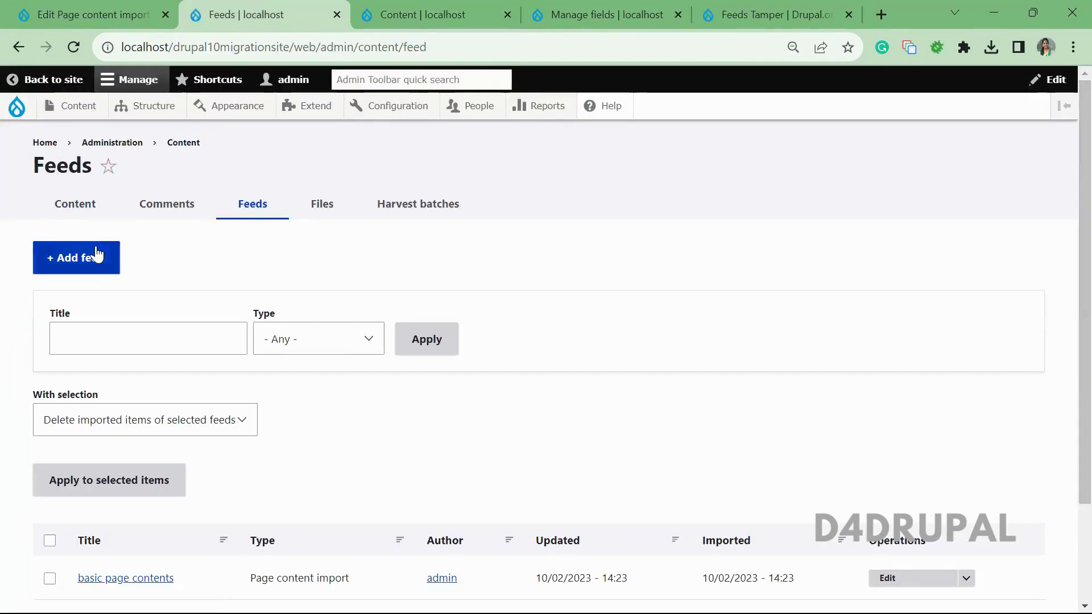
pyautogui.click(75, 258)
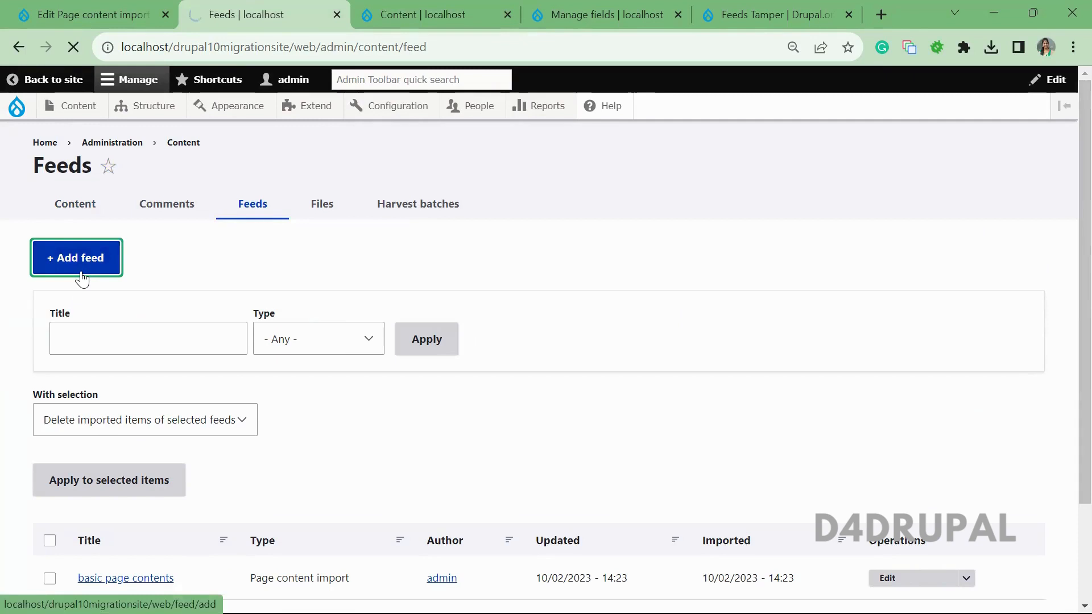
pyautogui.click(76, 258)
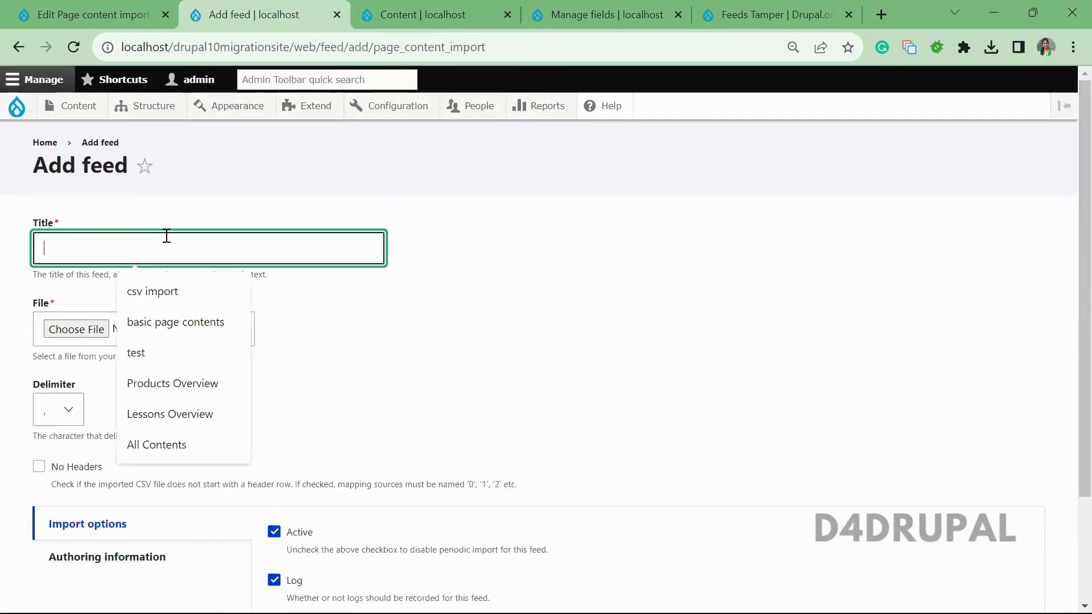
pyautogui.write('bs')
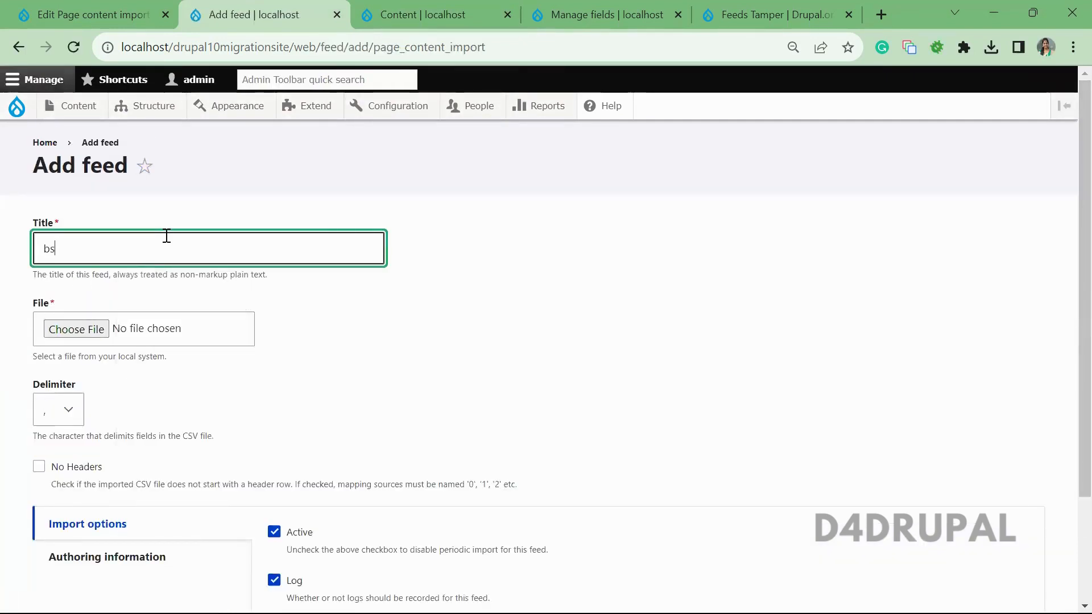
pyautogui.write('baisc page with')
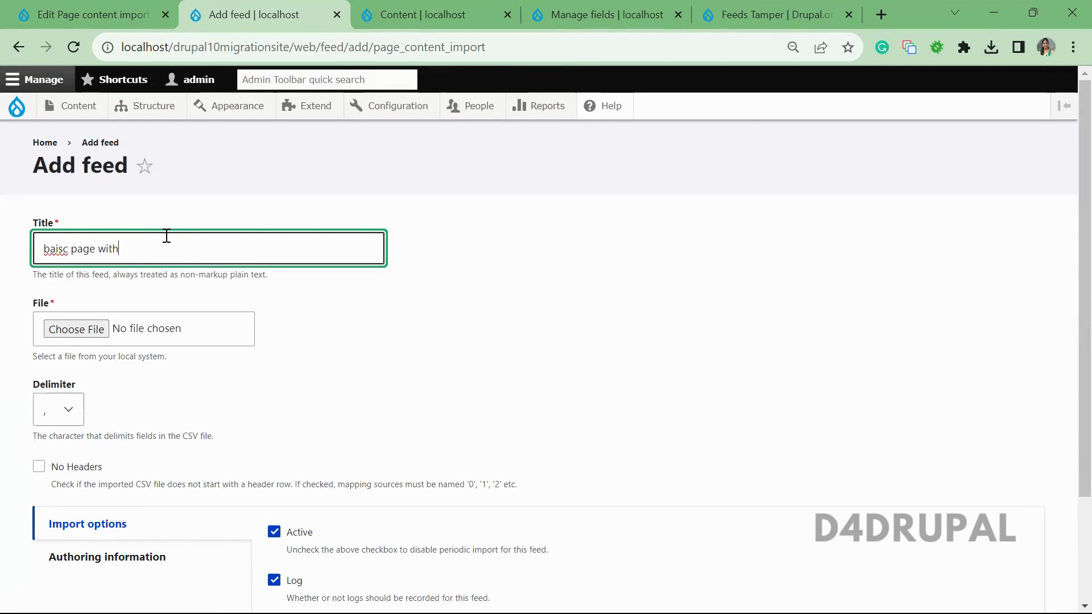
pyautogui.write('n')
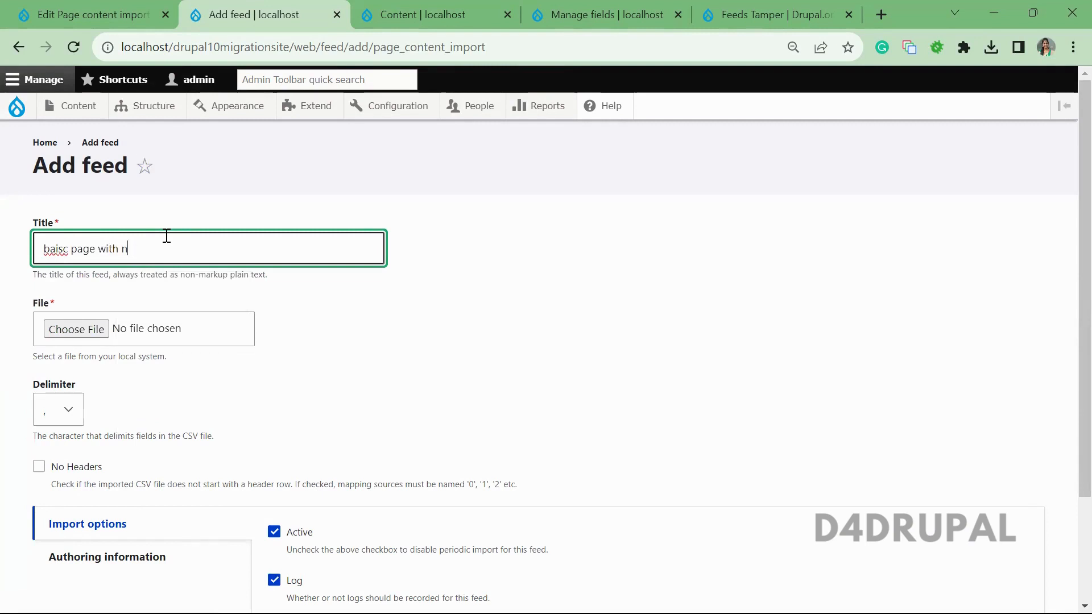
pyautogui.write('umber of t')
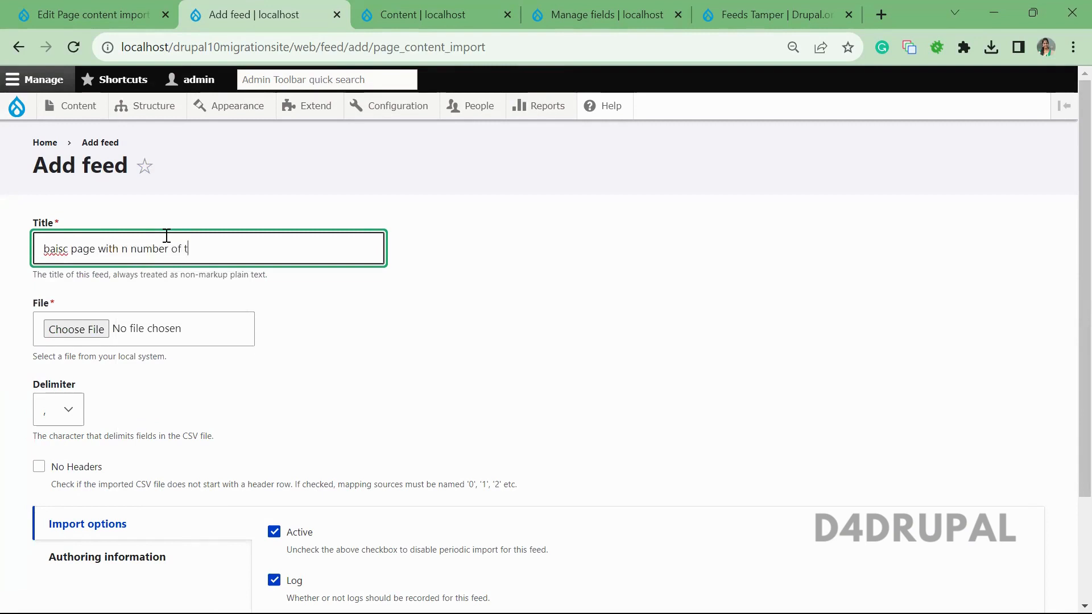
pyautogui.write('ags')
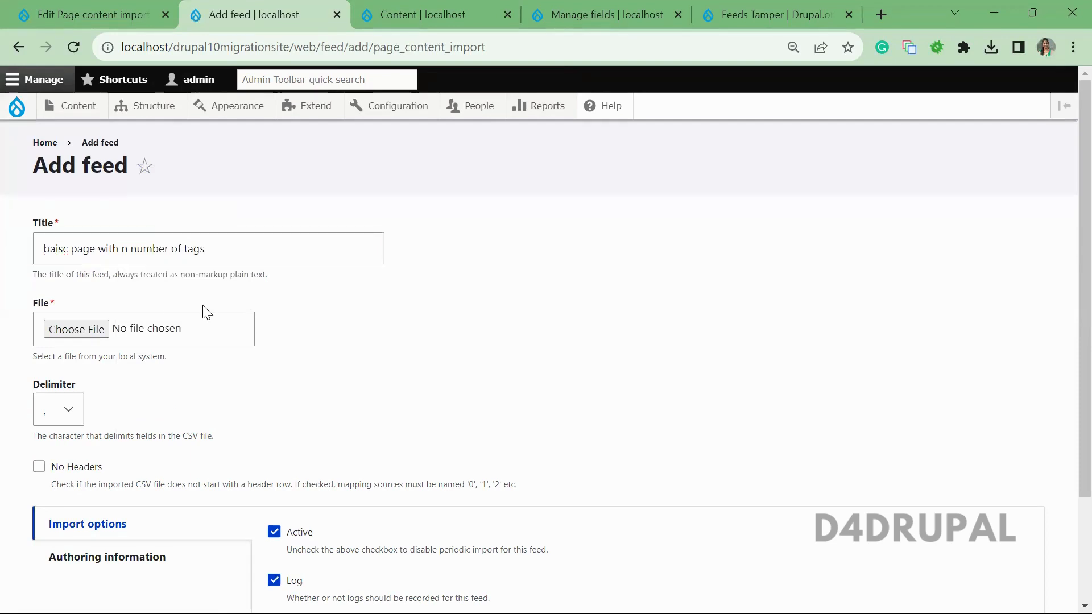
# Attach the node import csv file, then save and import, creating 6 Basic pages.
pyautogui.click(75, 329)
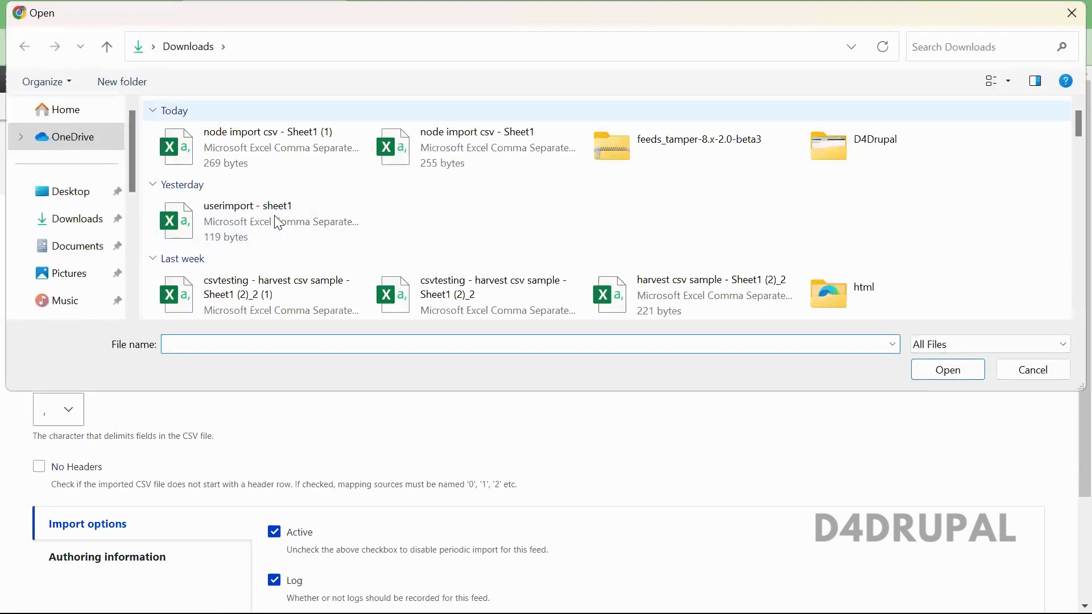
pyautogui.click(946, 369)
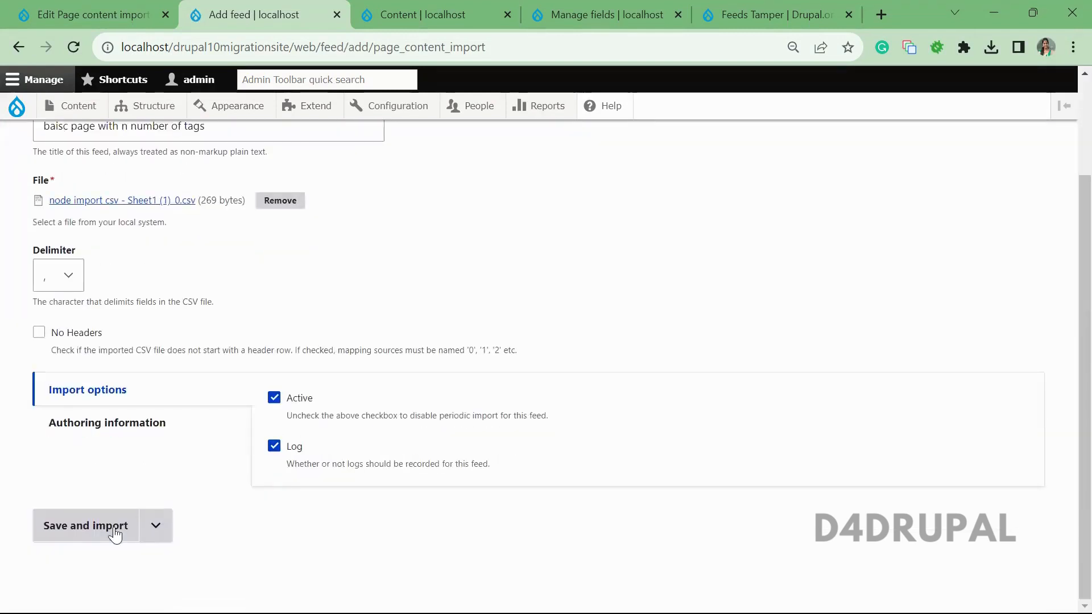
pyautogui.click(86, 525)
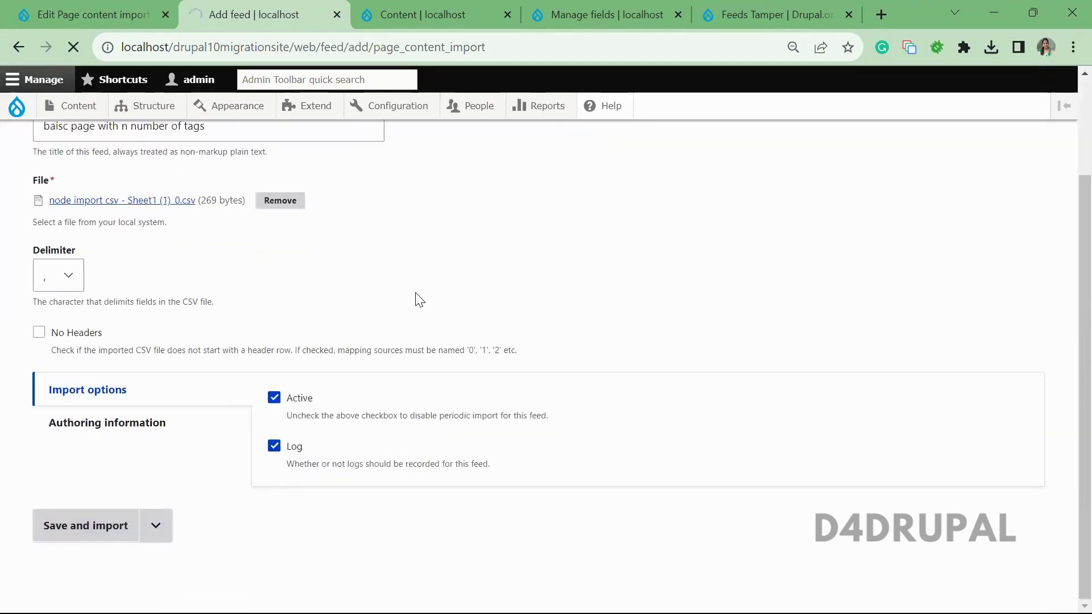
pyautogui.click(85, 525)
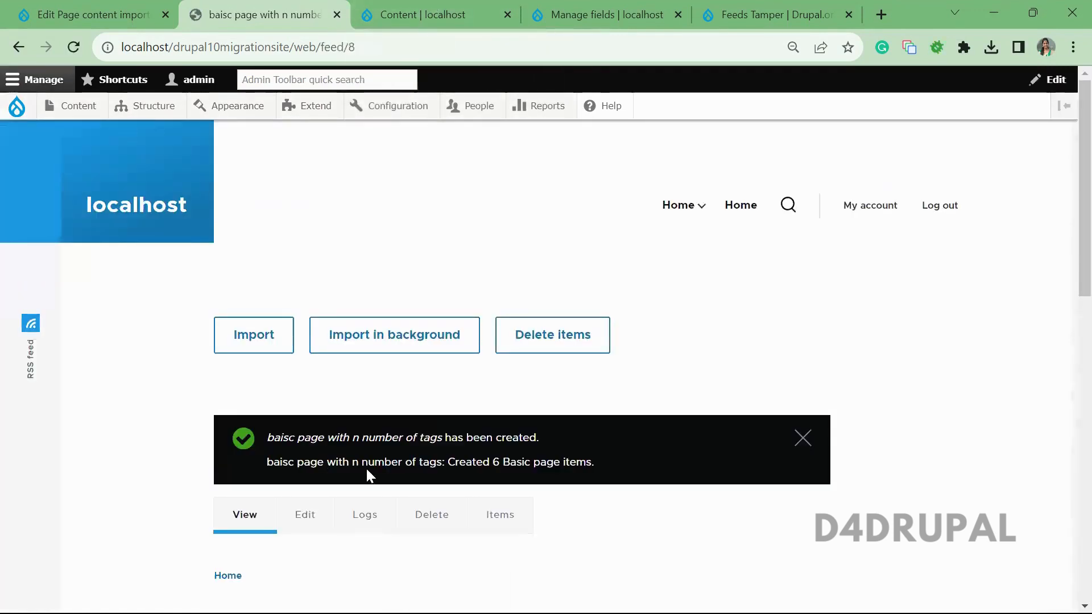
# Check imported tags on title sample 1 and sample 2, which shows brot (313).
pyautogui.click(432, 15)
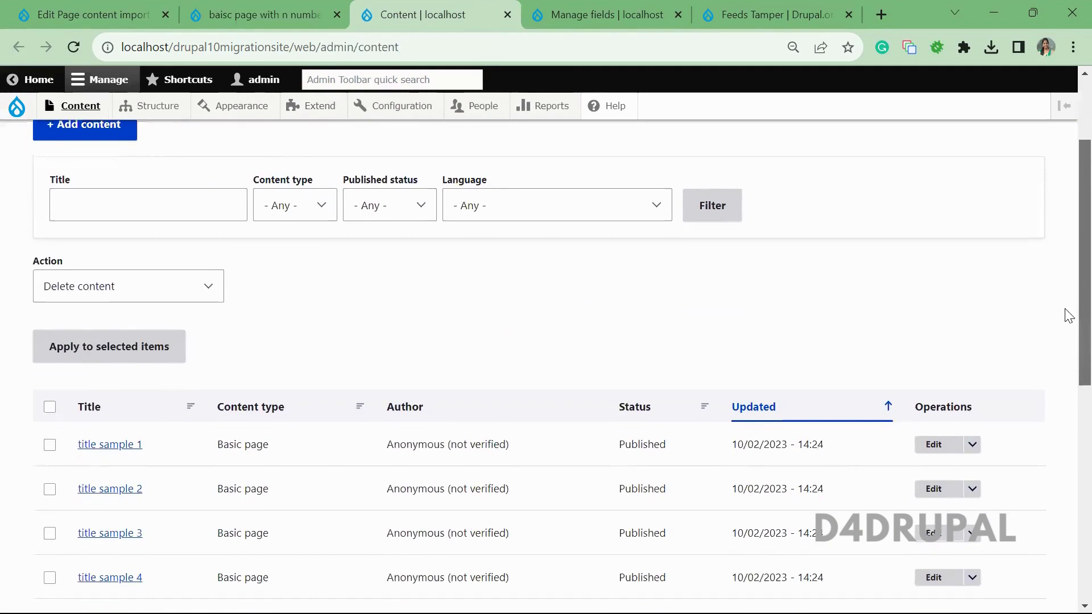
pyautogui.scroll(-3)
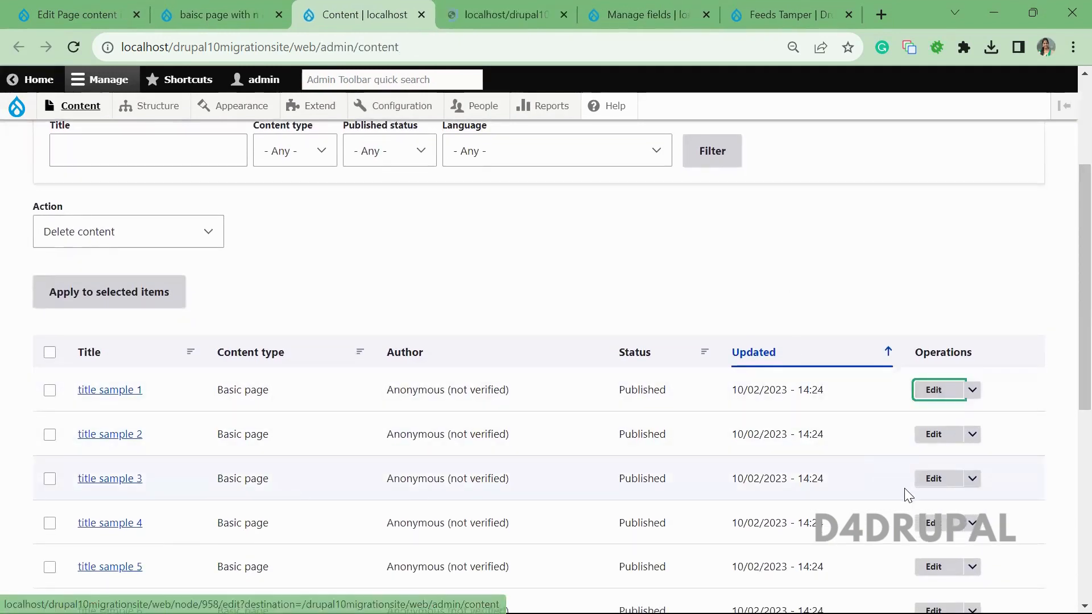
pyautogui.click(933, 388)
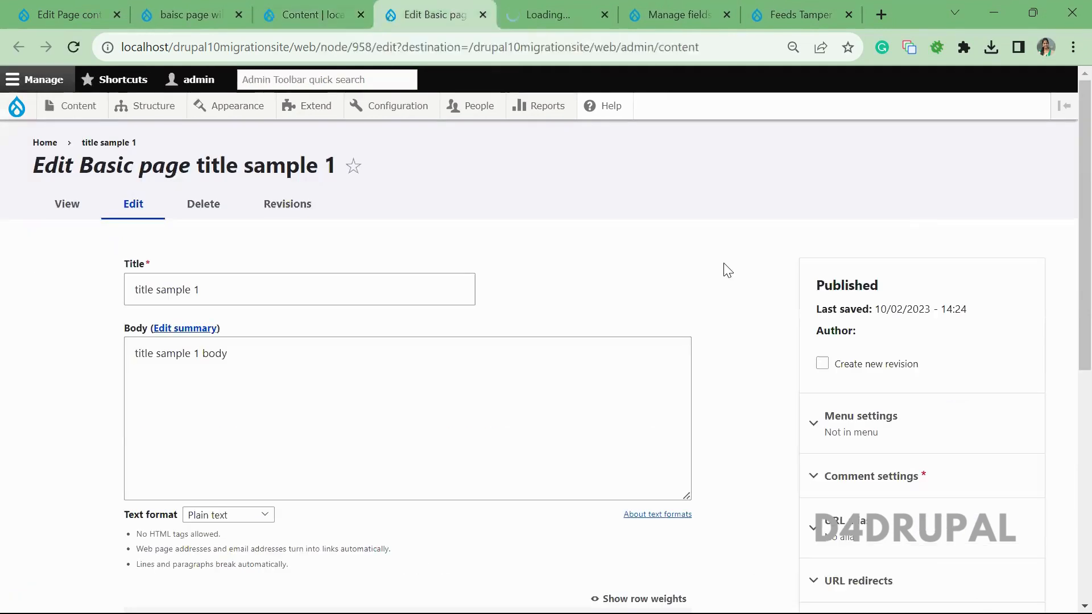
pyautogui.scroll(-3)
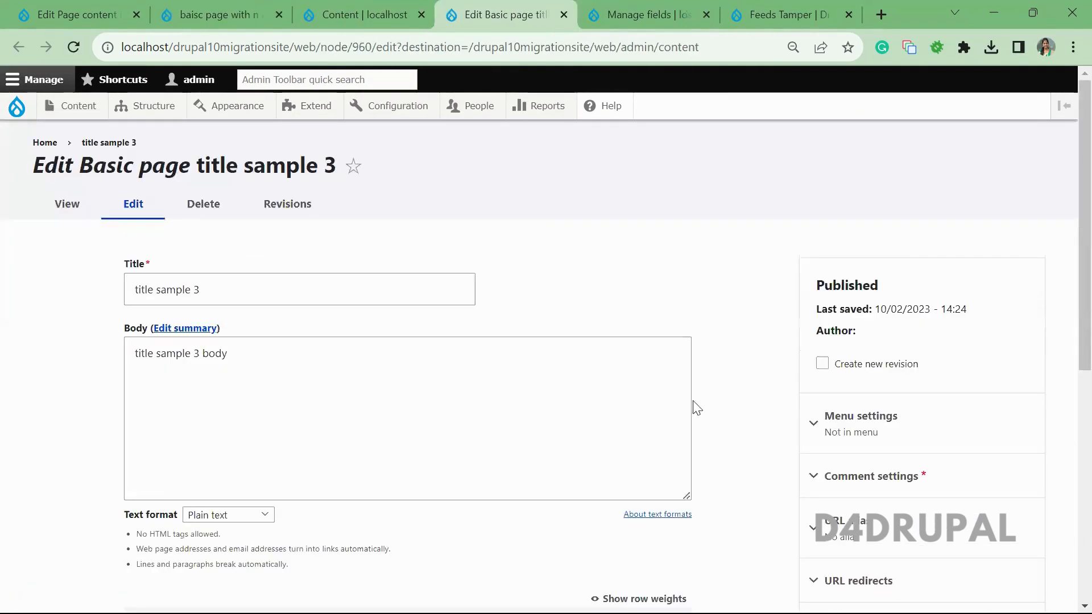
pyautogui.scroll(-3)
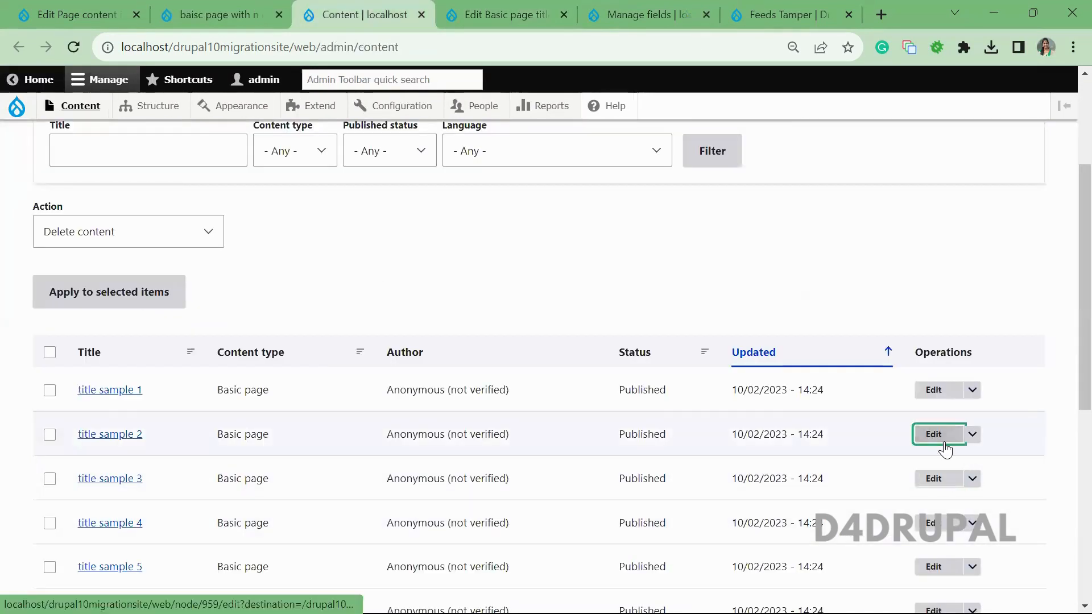
pyautogui.click(933, 434)
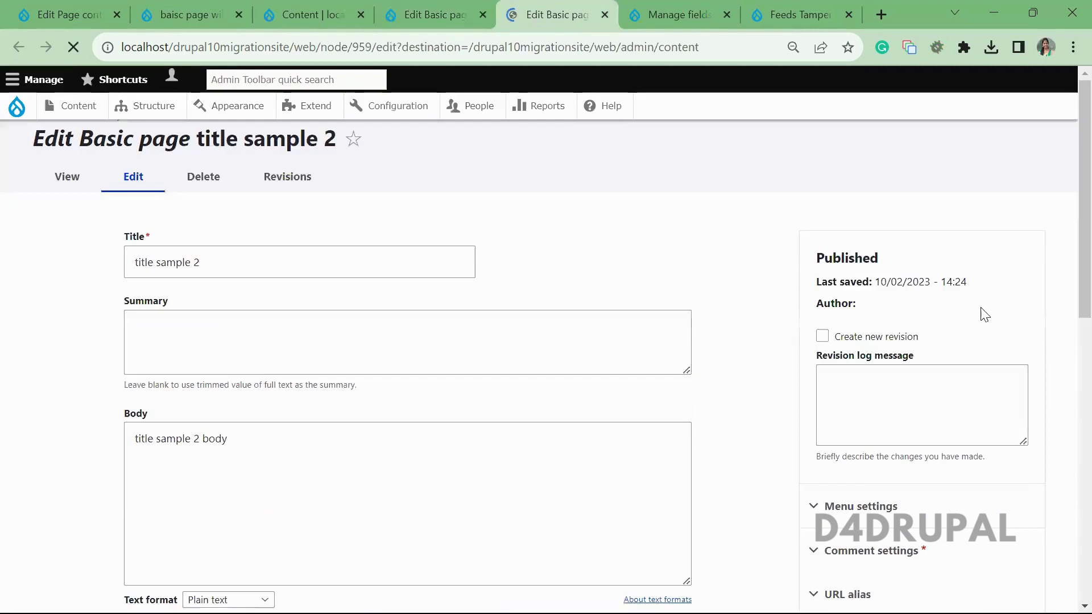
pyautogui.scroll(-3)
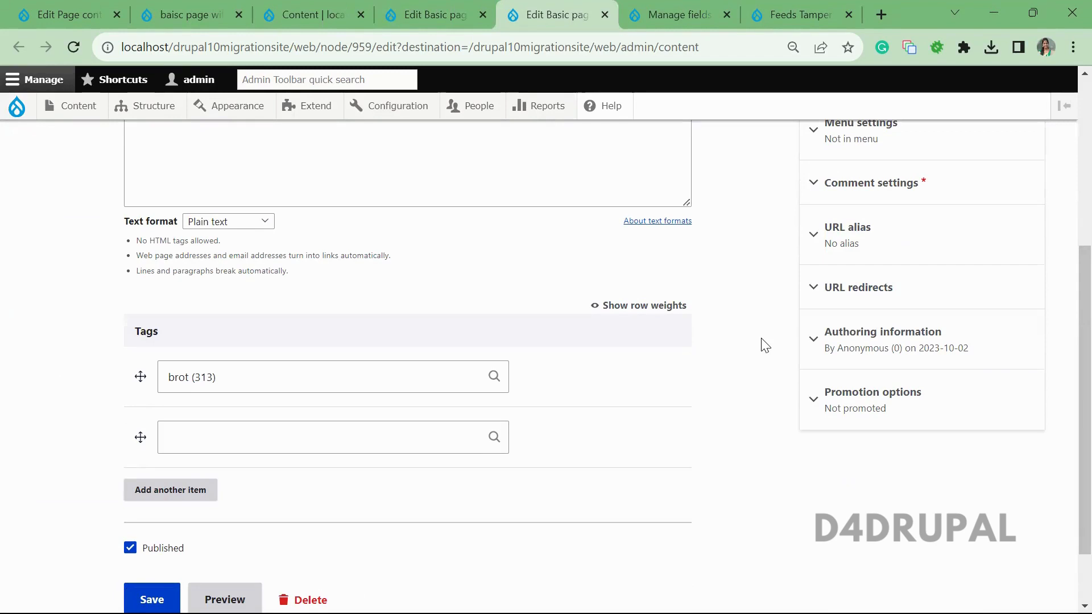
pyautogui.moveTo(877, 156)
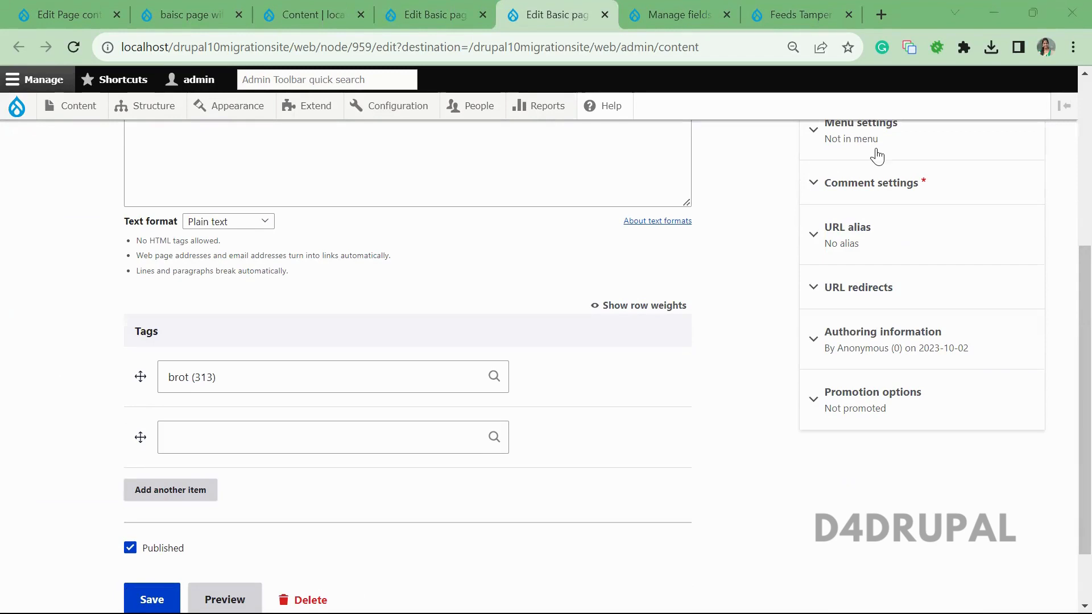